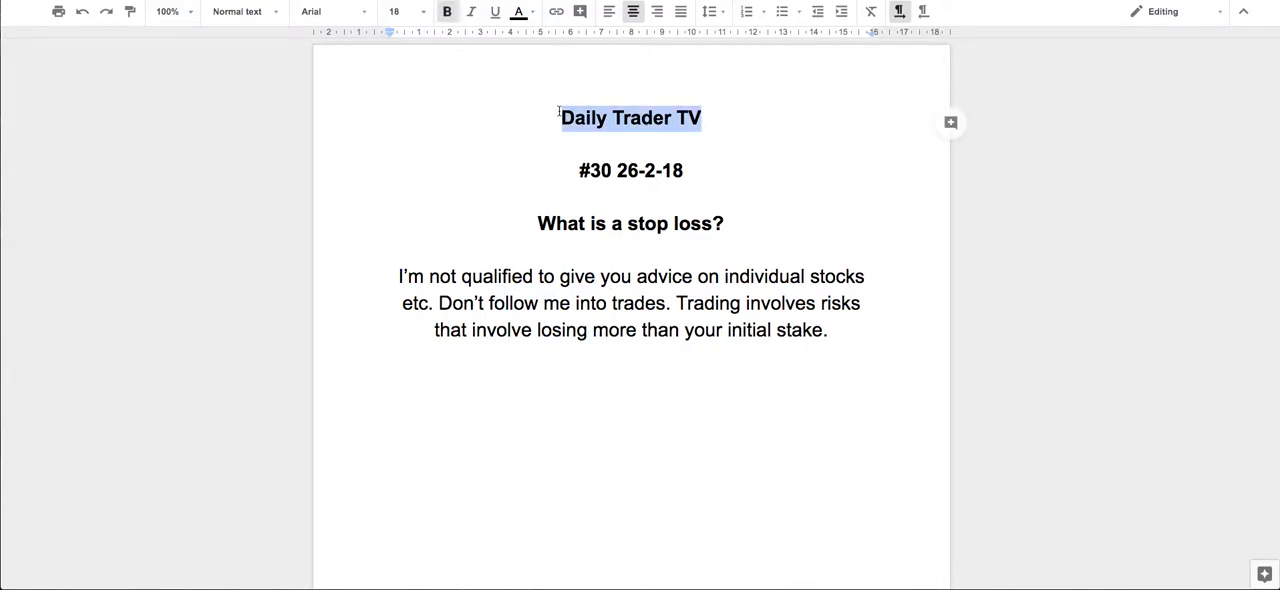
# Highlight the episode number #30 and the disclaimer paragraph in the stop-loss notes
pyautogui.doubleClick(594, 170)
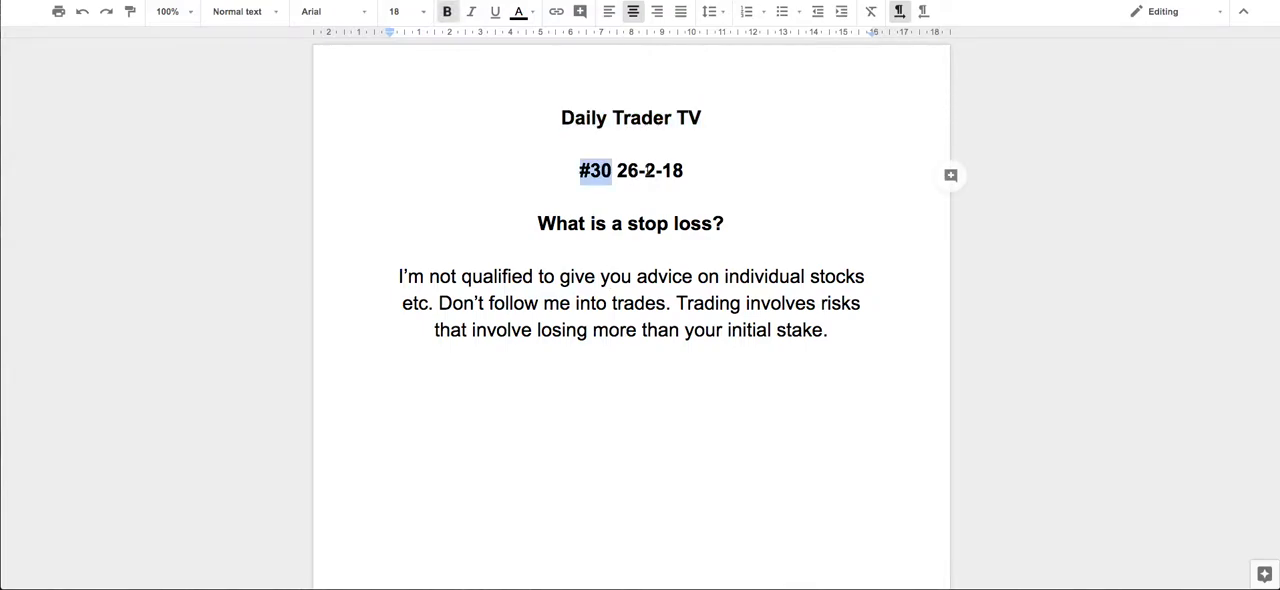
pyautogui.doubleClick(648, 170)
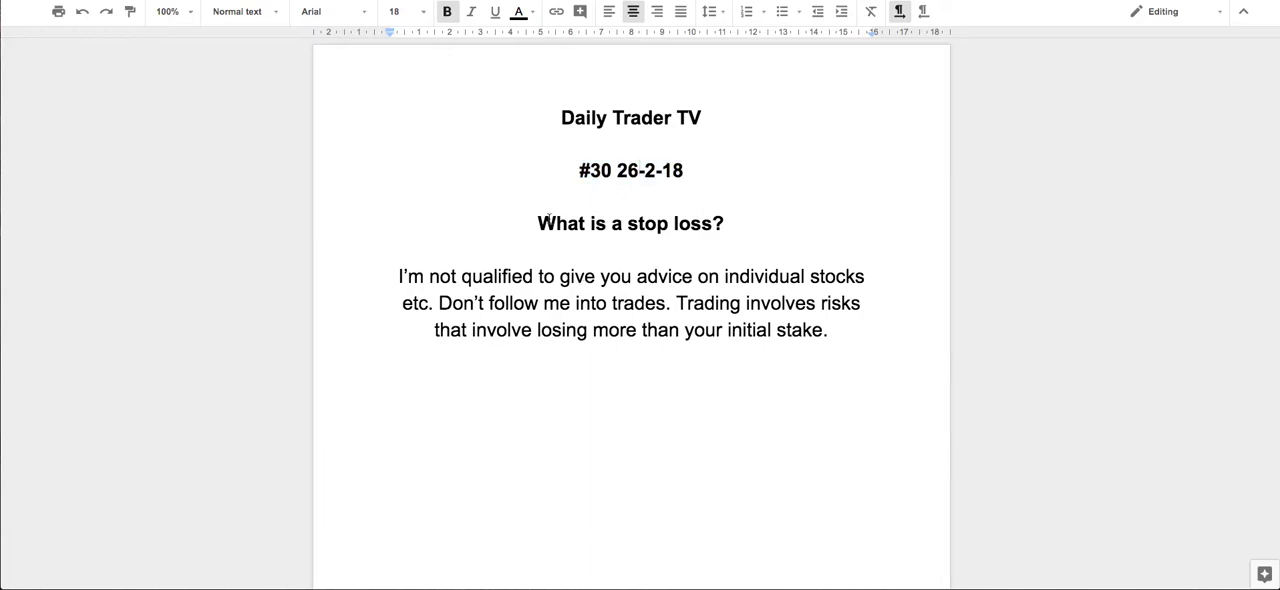
pyautogui.tripleClick(630, 224)
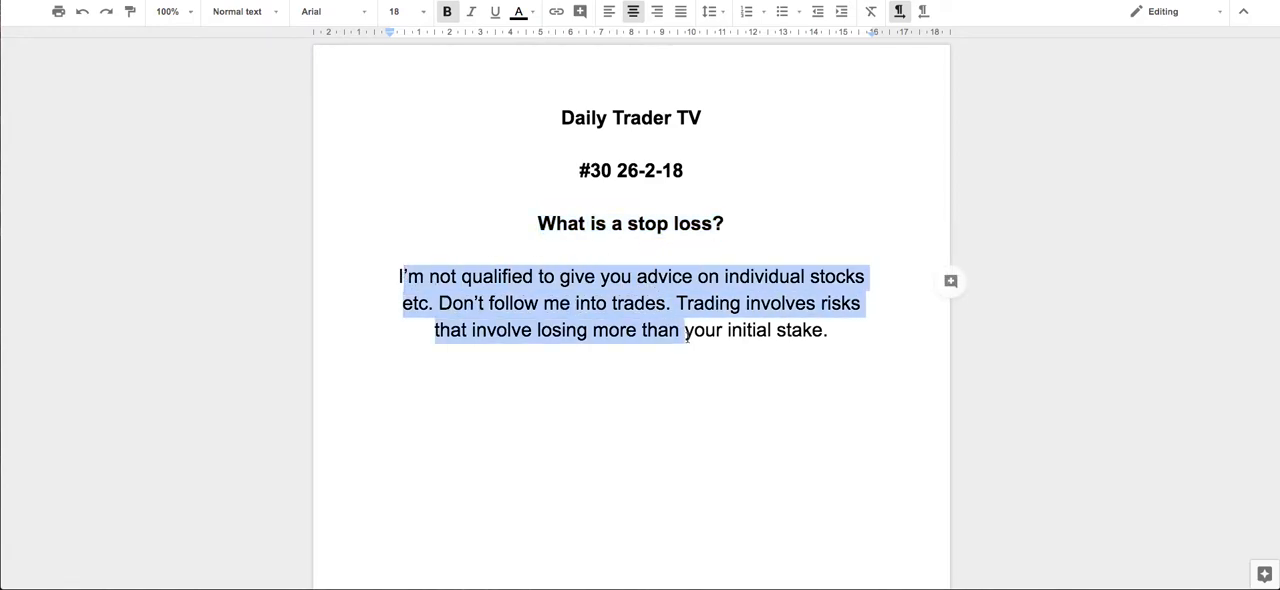
pyautogui.click(448, 12)
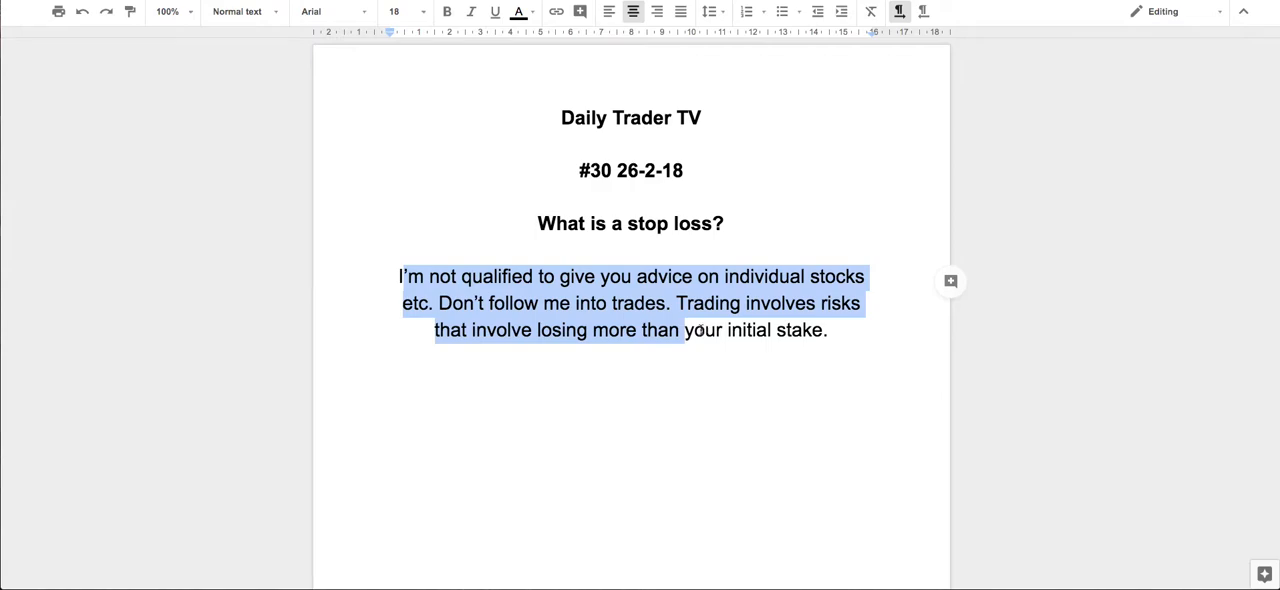
# Highlight the sentence about trading risks, then leave Google Docs for the IG platform
pyautogui.click(692, 304)
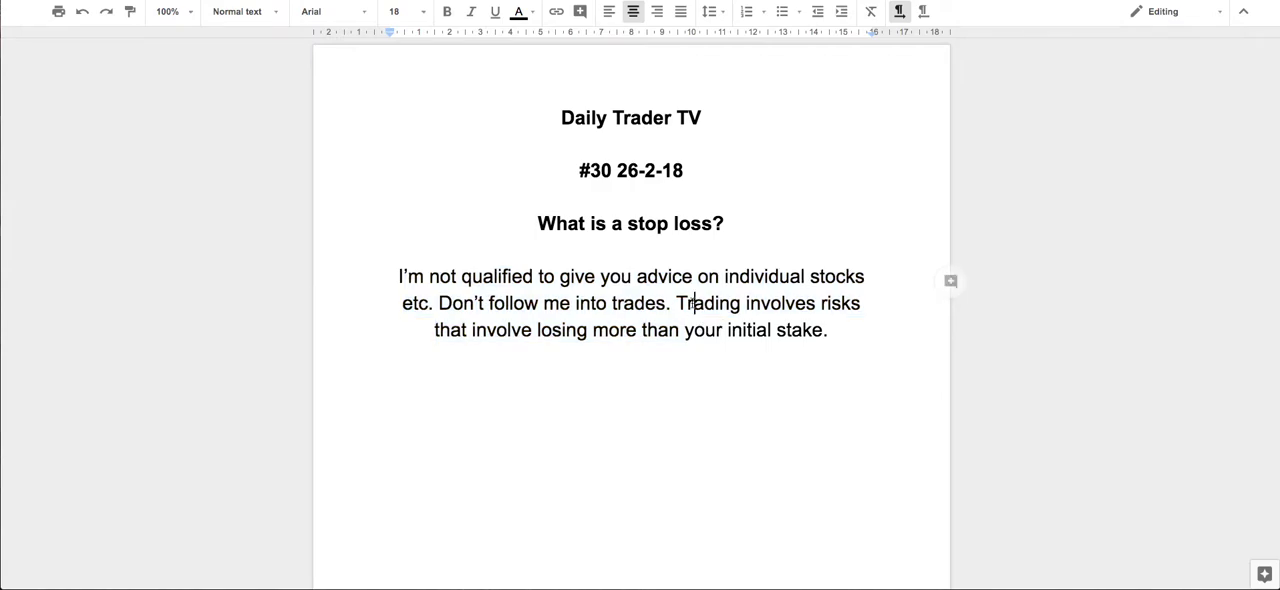
pyautogui.moveTo(676, 304); pyautogui.dragTo(826, 330)
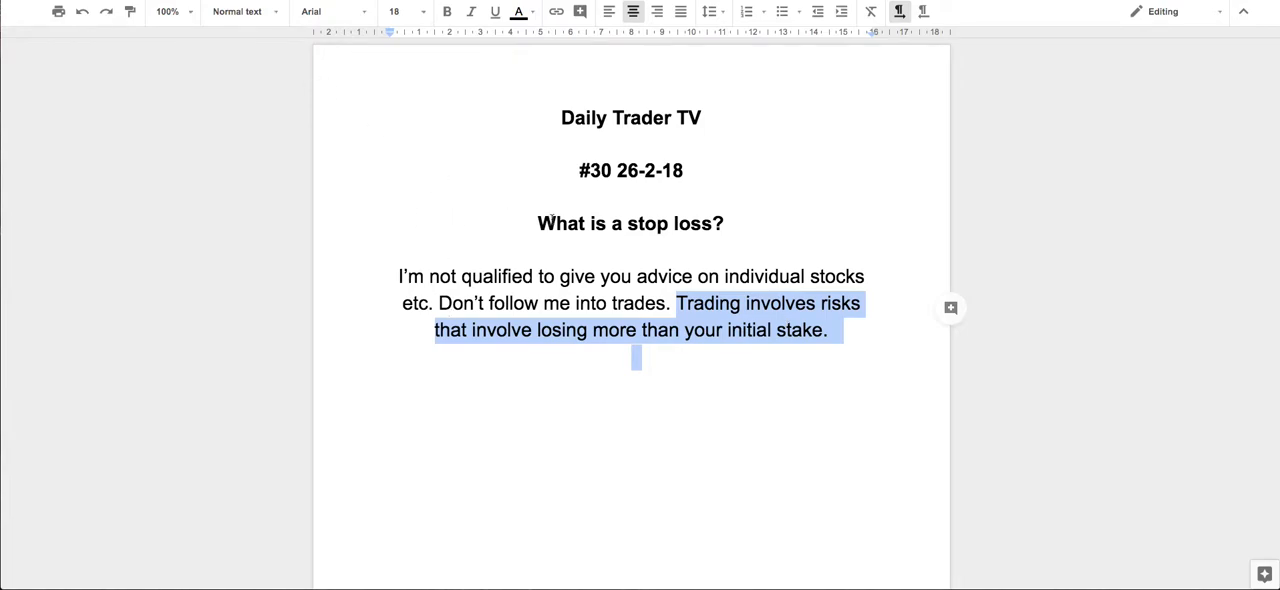
pyautogui.click(448, 12)
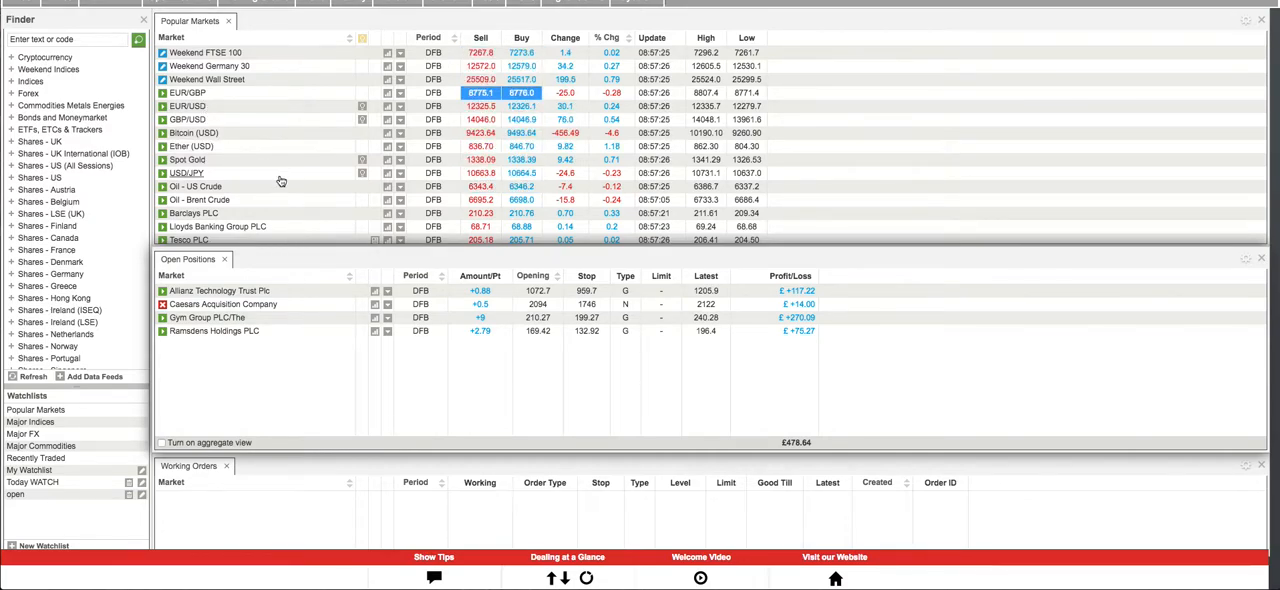
pyautogui.click(216, 226)
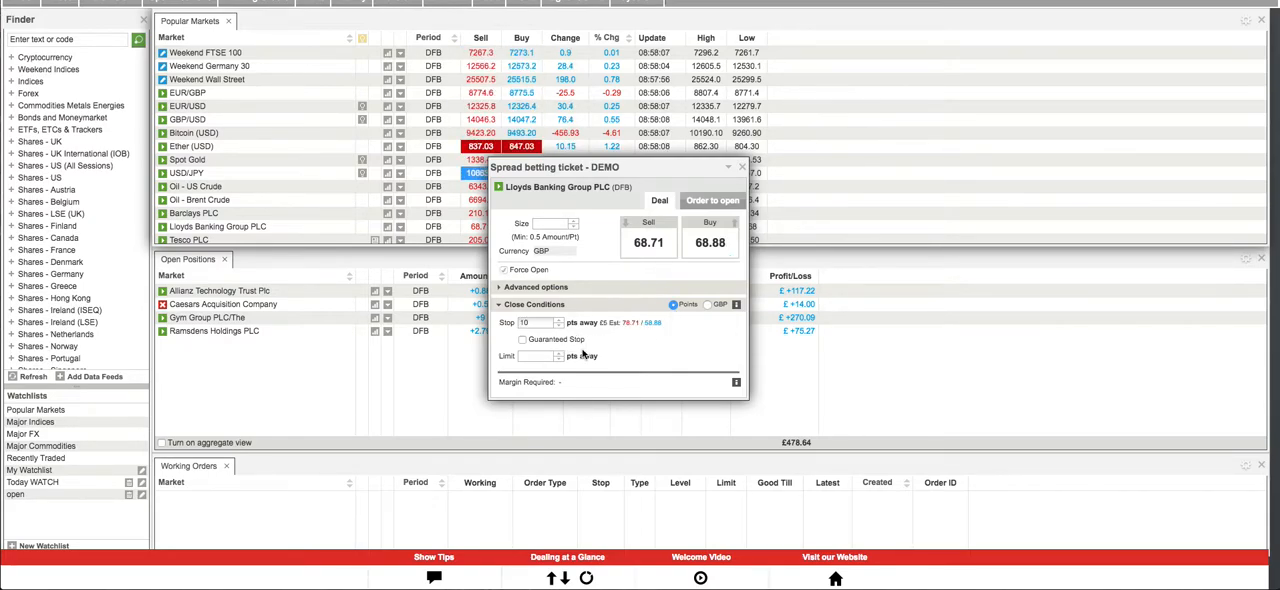
pyautogui.click(522, 340)
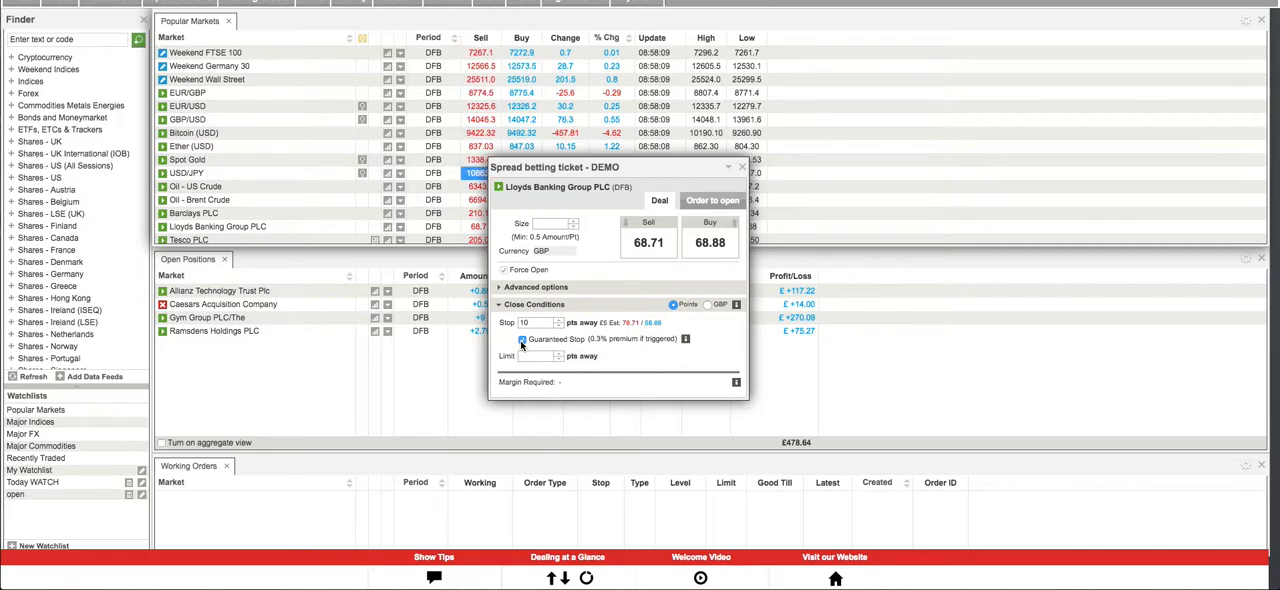
pyautogui.click(520, 340)
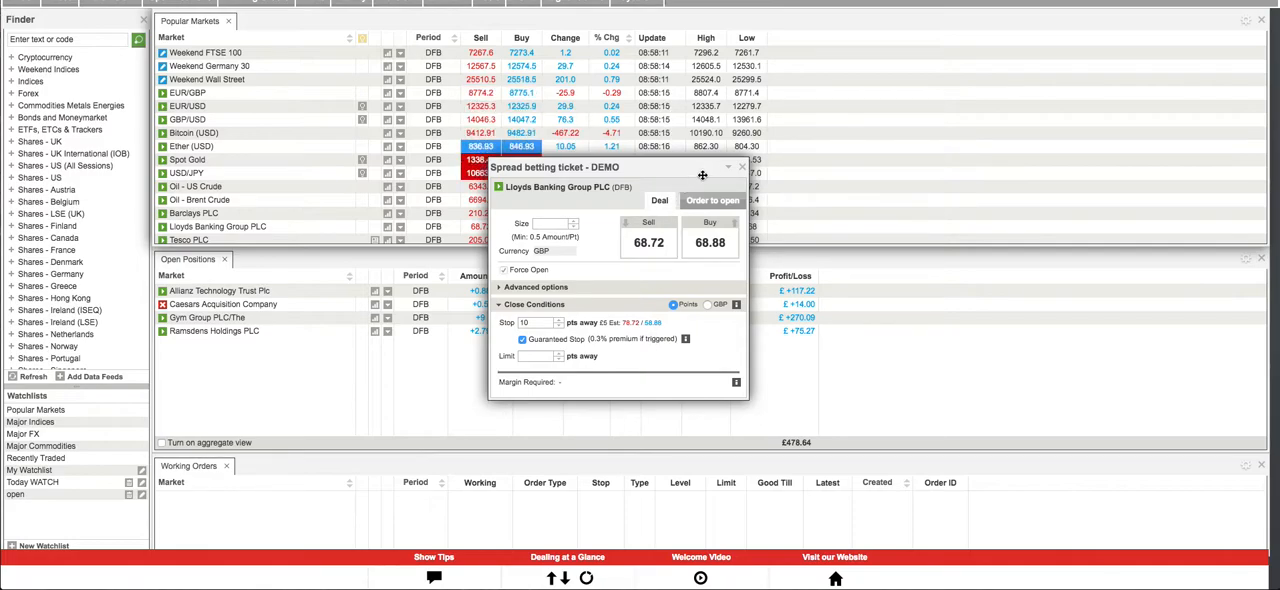
pyautogui.click(742, 168)
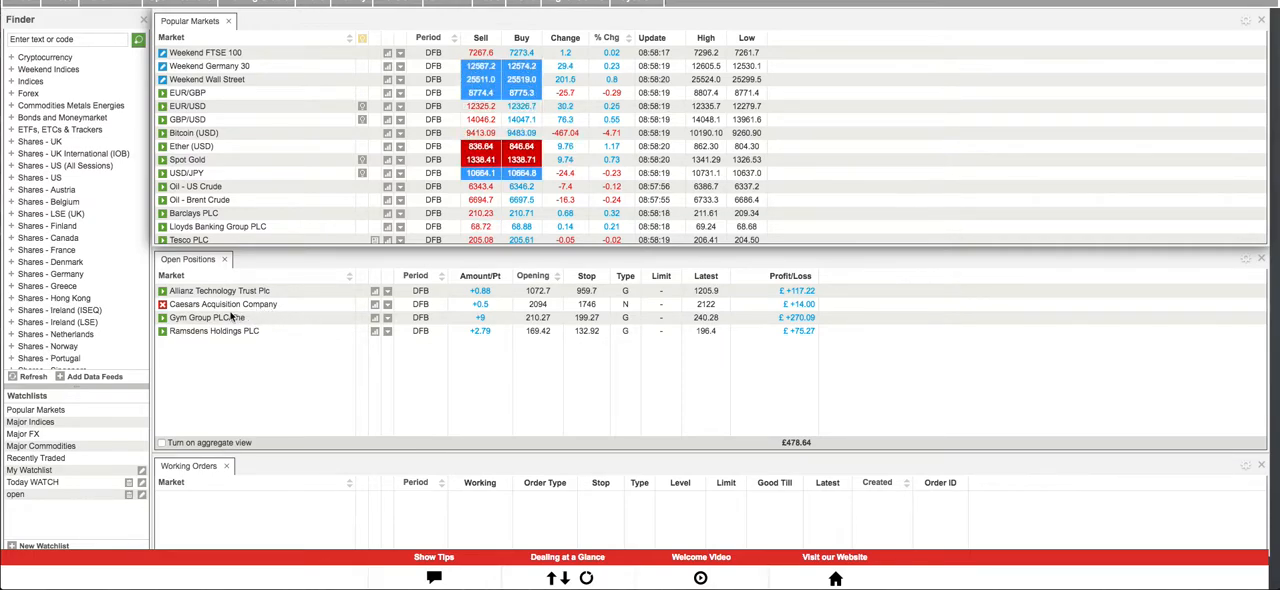
# Bring up the deal ticket for the open Gym Group PLC position to check its stop level
pyautogui.click(206, 316)
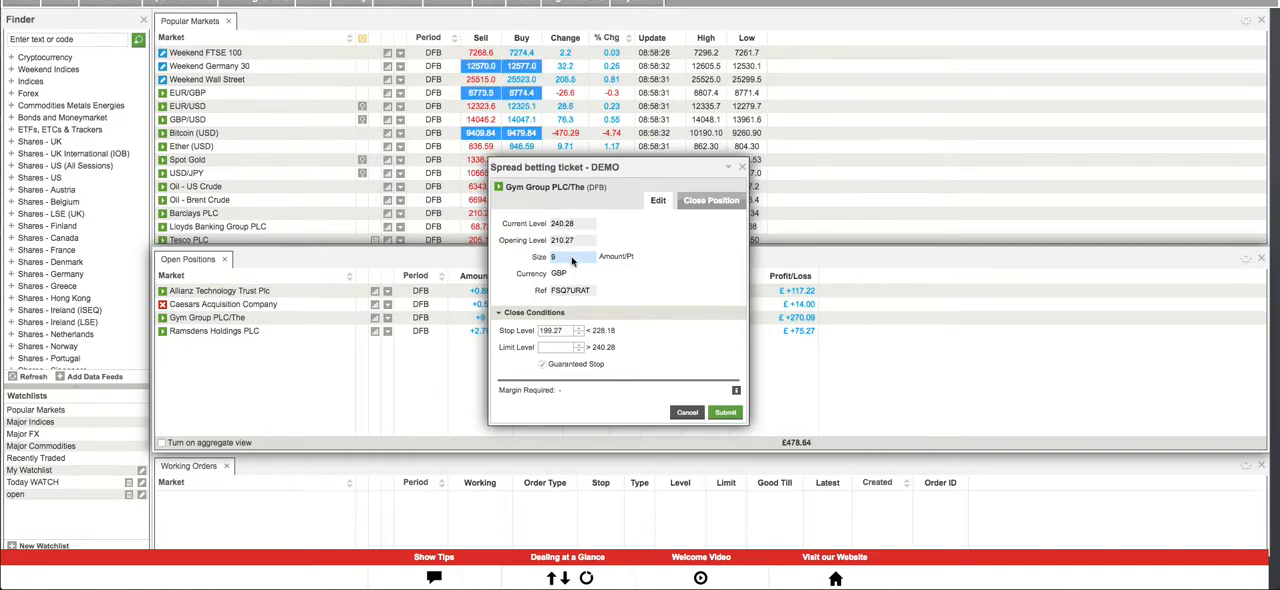
pyautogui.moveTo(564, 270)
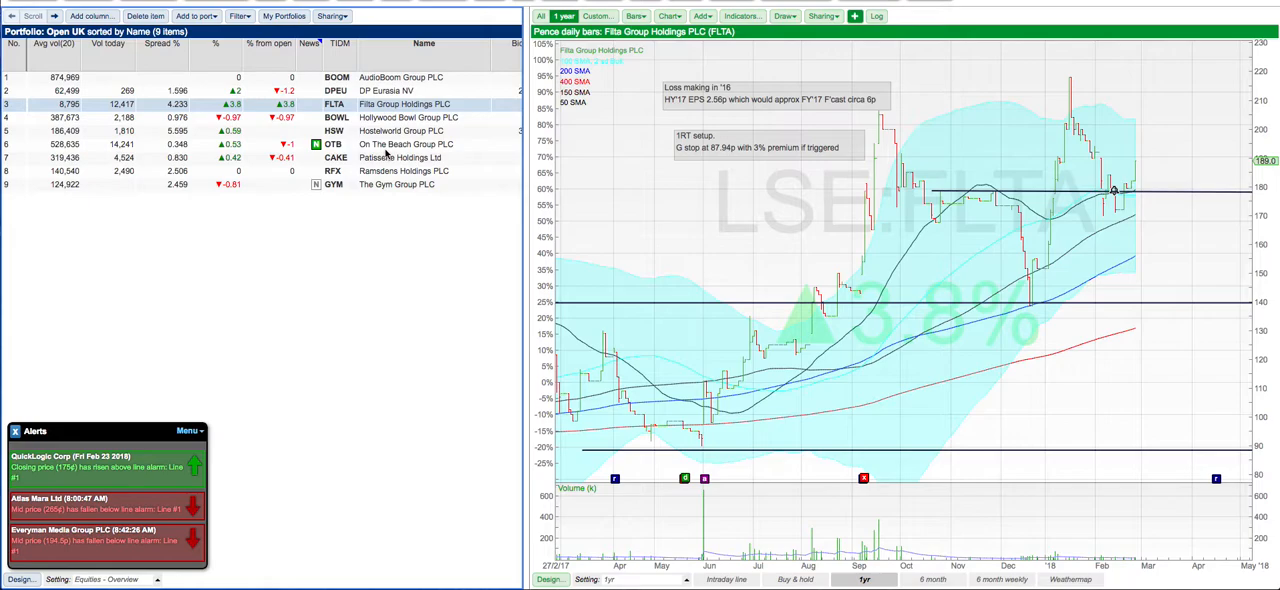
# Load The Gym Group PLC (GYM) daily chart from the UK portfolio list
pyautogui.click(396, 184)
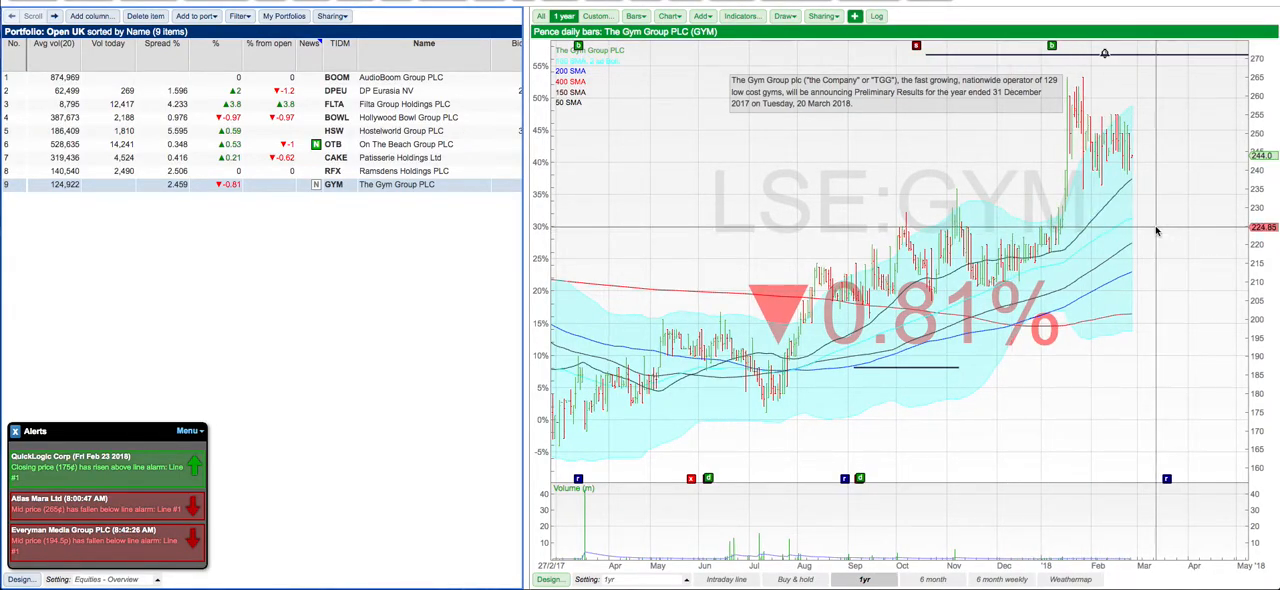
pyautogui.click(786, 16)
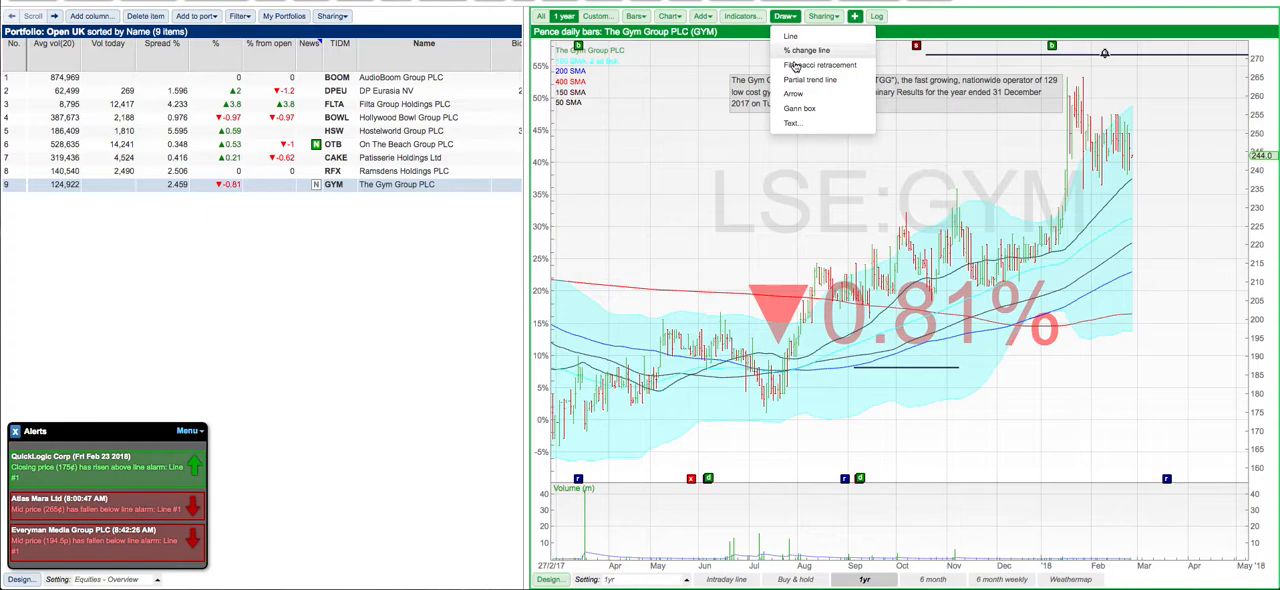
# Select the Arrow drawing tool to point at the red August marker
pyautogui.click(792, 36)
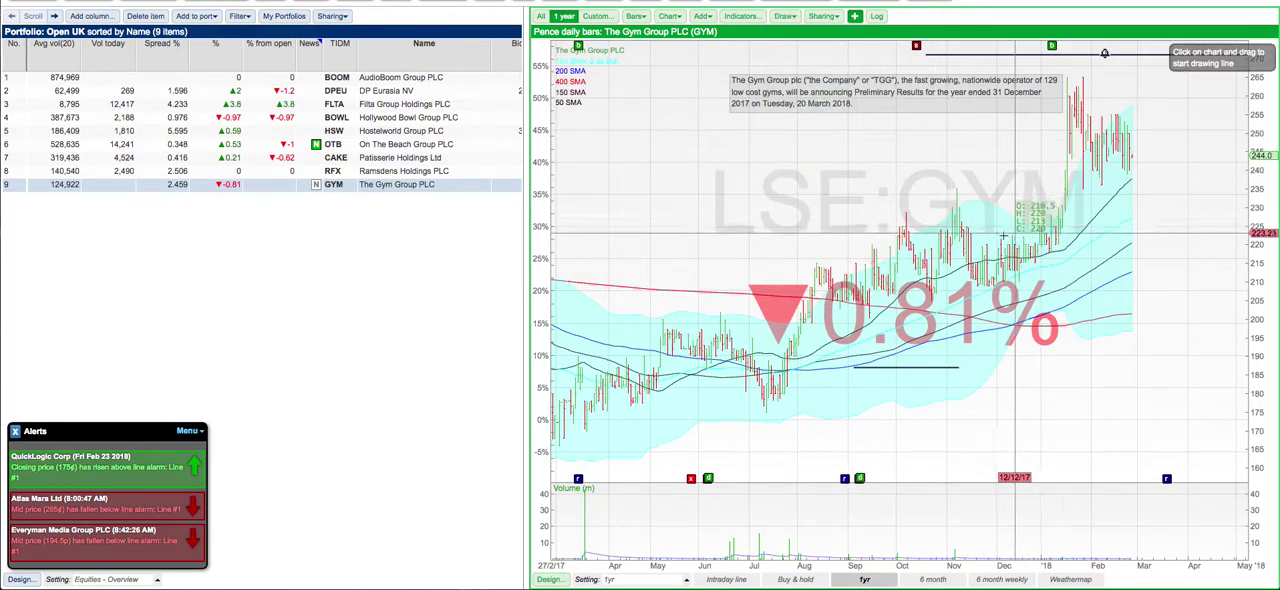
pyautogui.moveTo(830, 260)
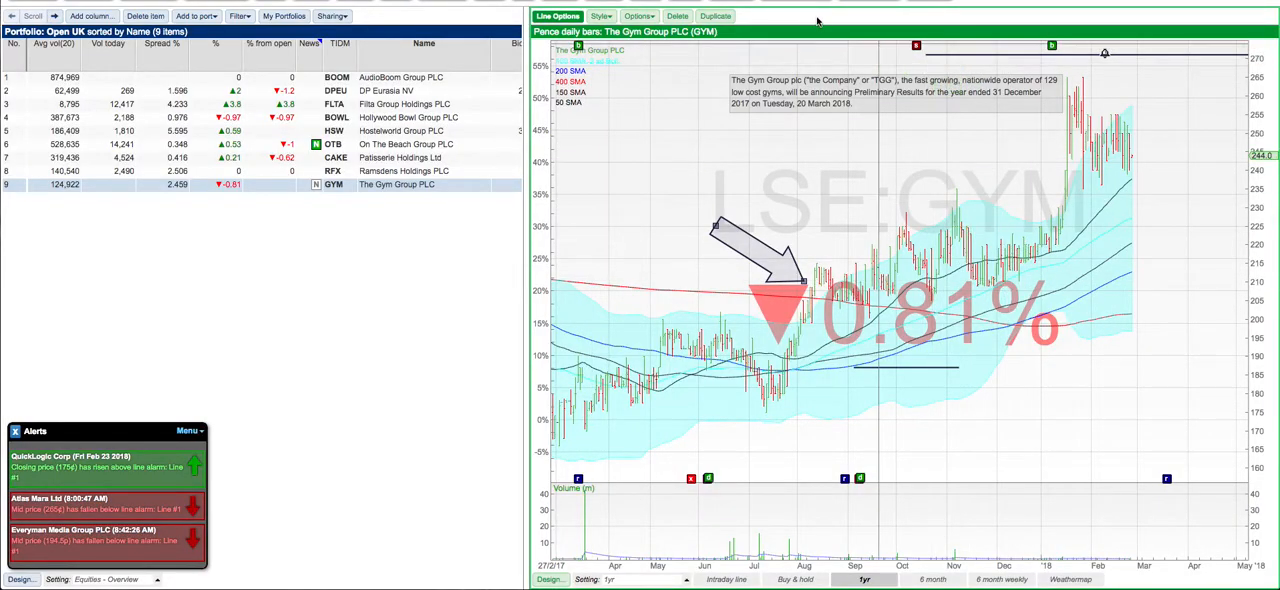
pyautogui.moveTo(972, 364)
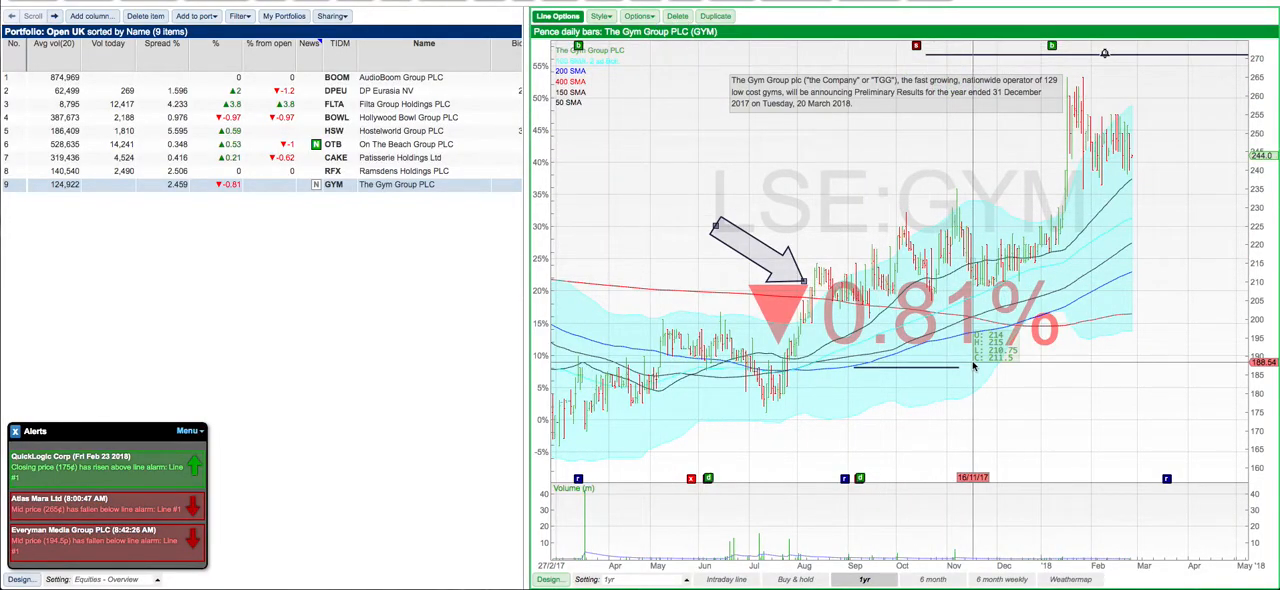
pyautogui.moveTo(970, 378)
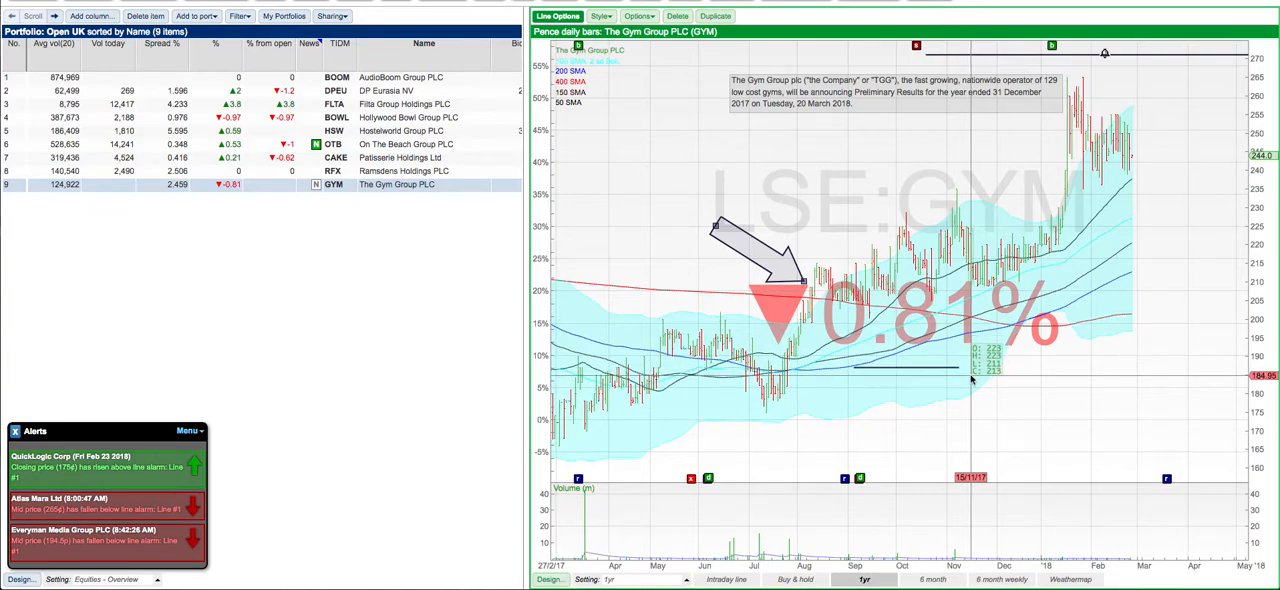
pyautogui.moveTo(980, 352)
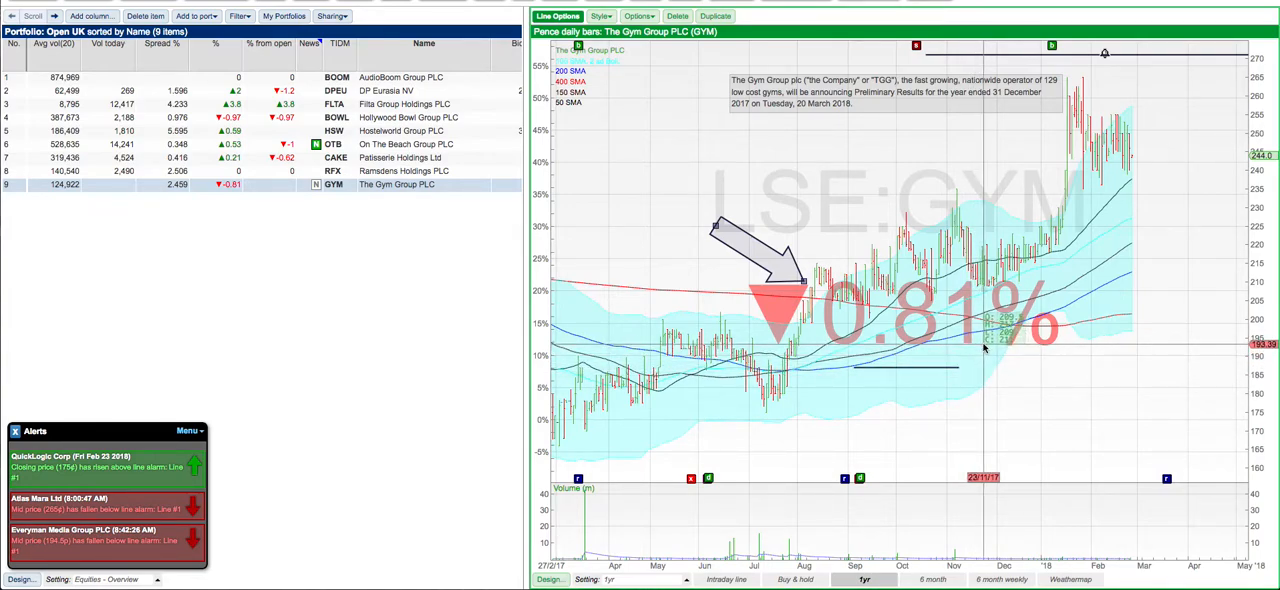
pyautogui.moveTo(988, 336)
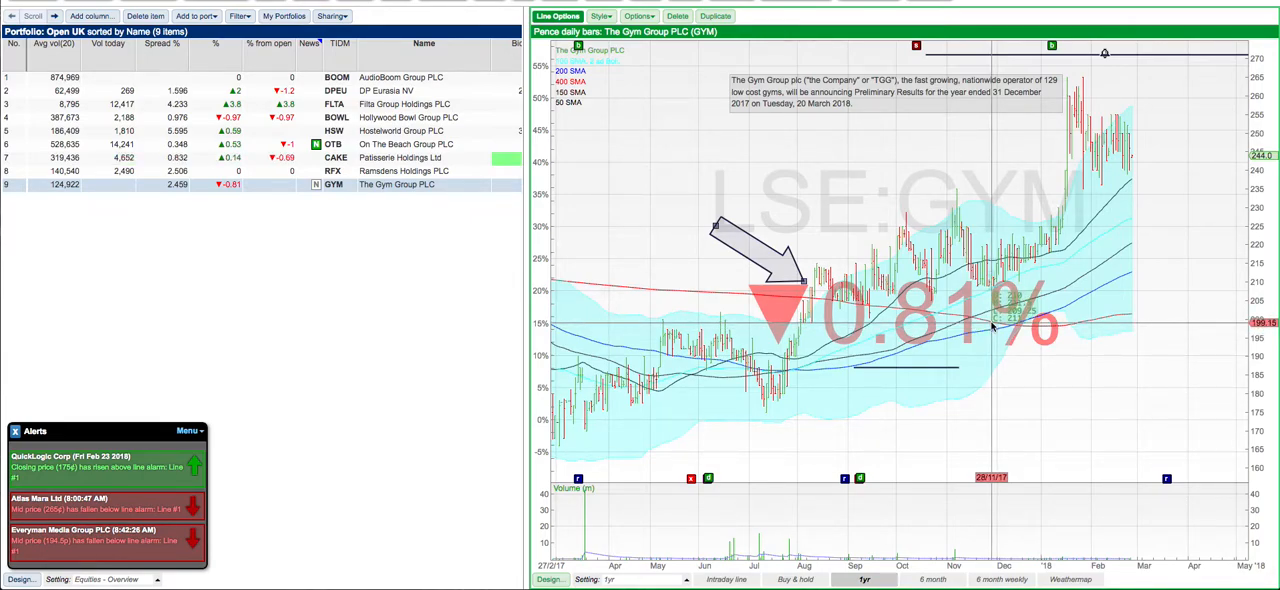
pyautogui.moveTo(930, 332)
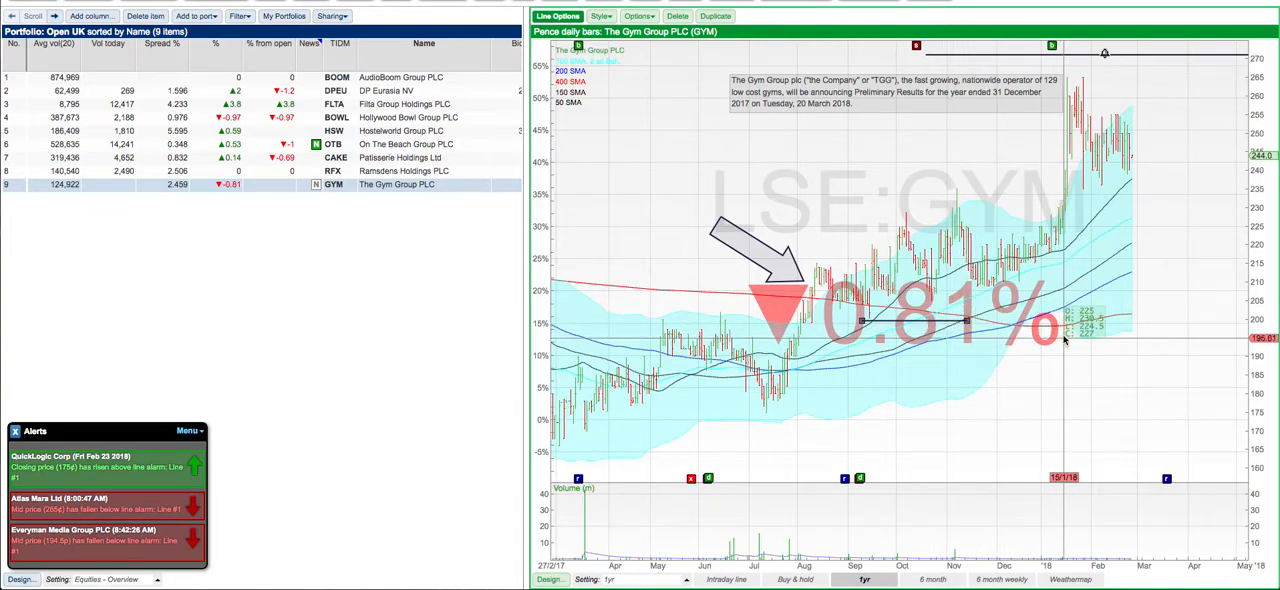
pyautogui.moveTo(804, 284)
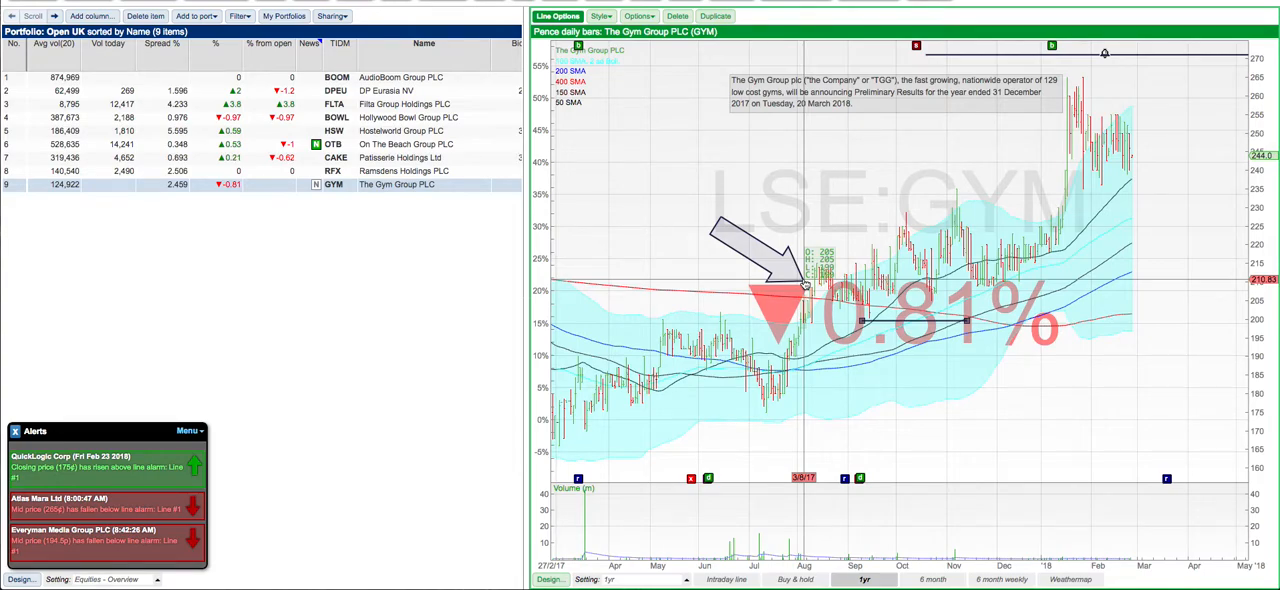
pyautogui.moveTo(804, 280)
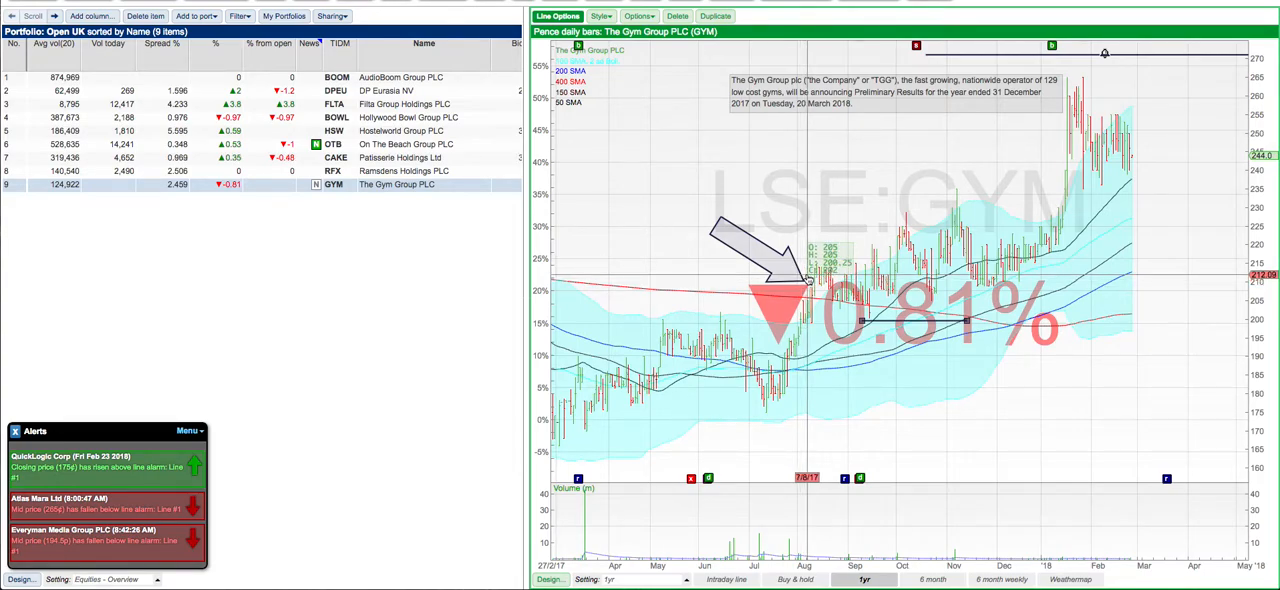
pyautogui.moveTo(932, 324)
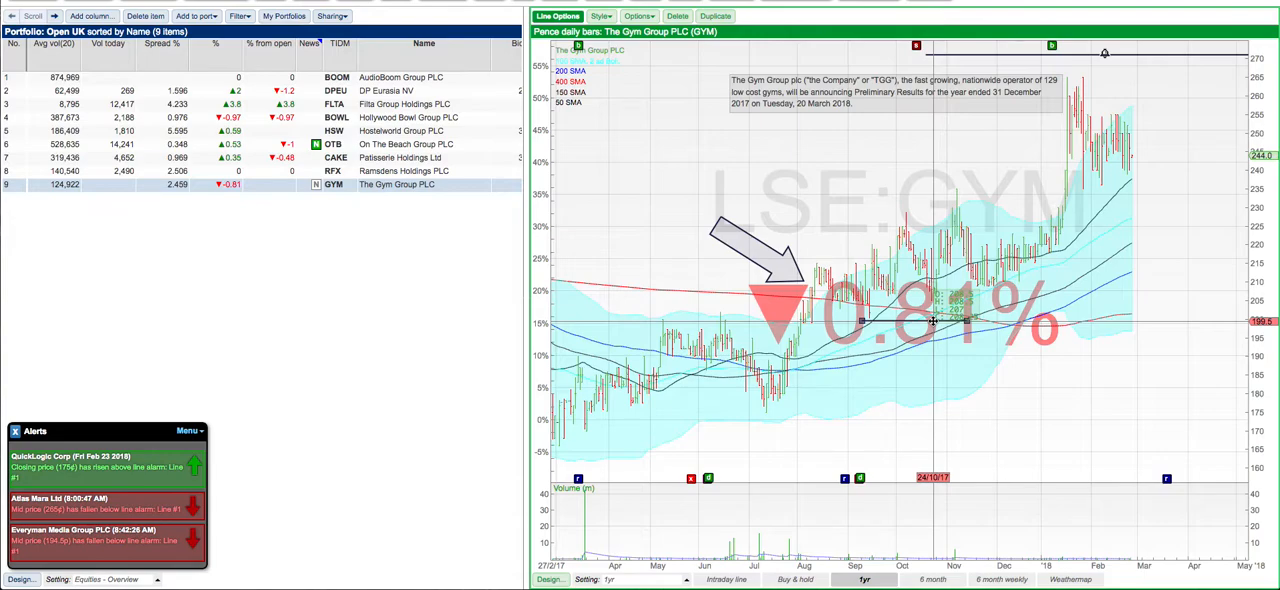
pyautogui.moveTo(924, 330)
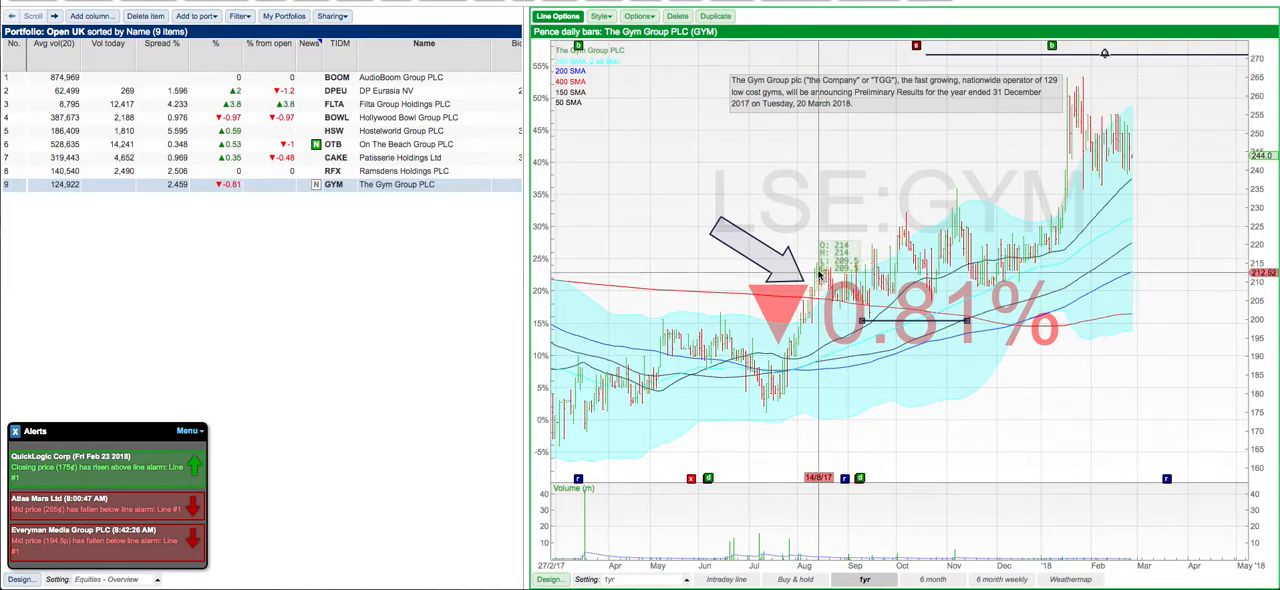
pyautogui.moveTo(890, 320)
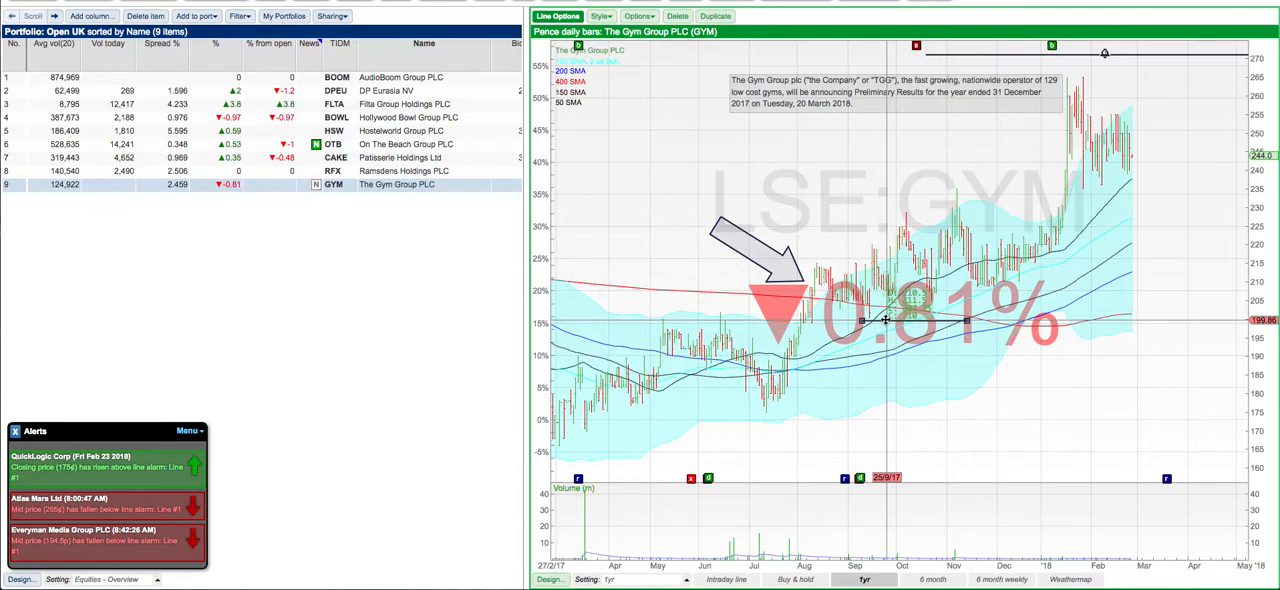
pyautogui.moveTo(864, 304)
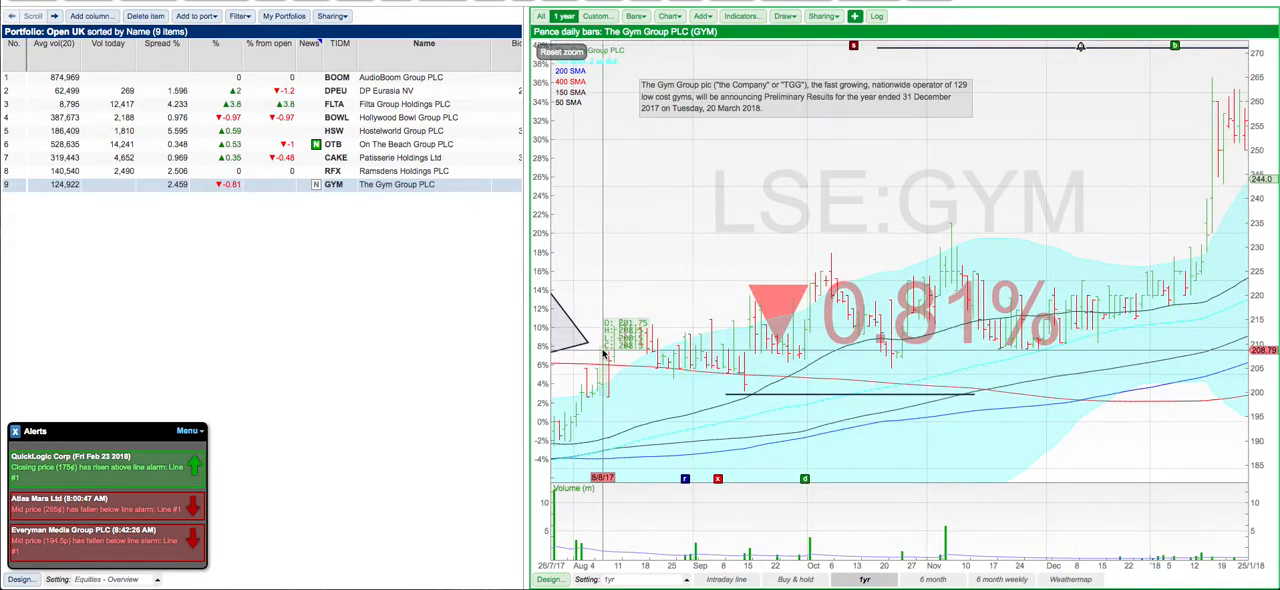
pyautogui.moveTo(736, 378)
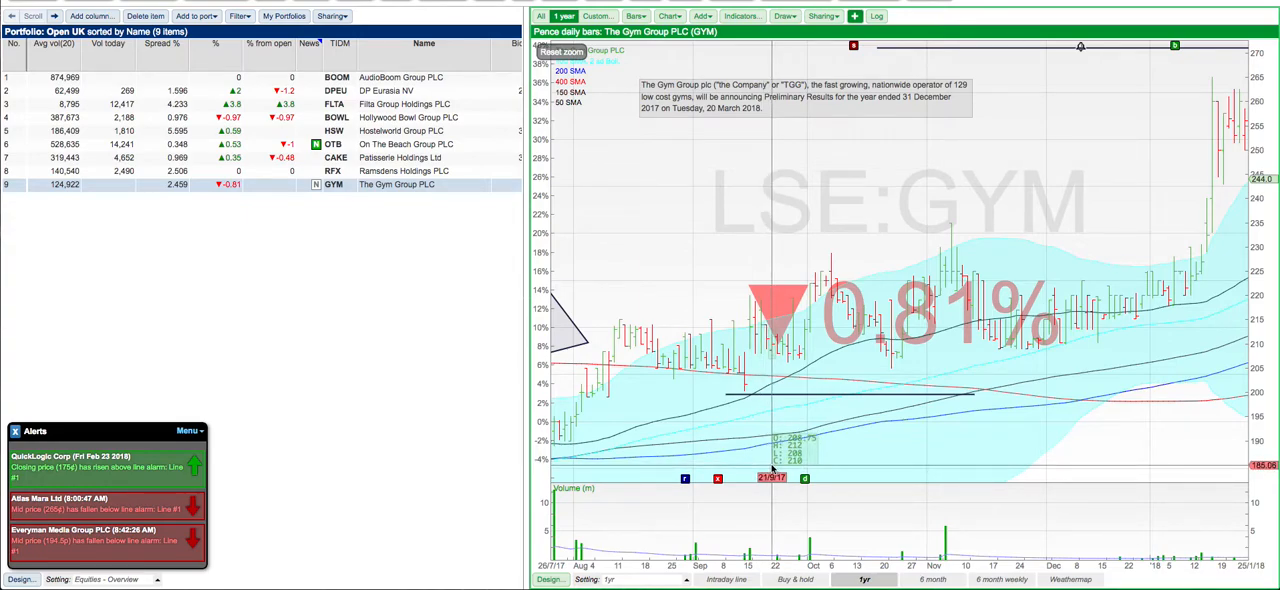
pyautogui.moveTo(780, 450)
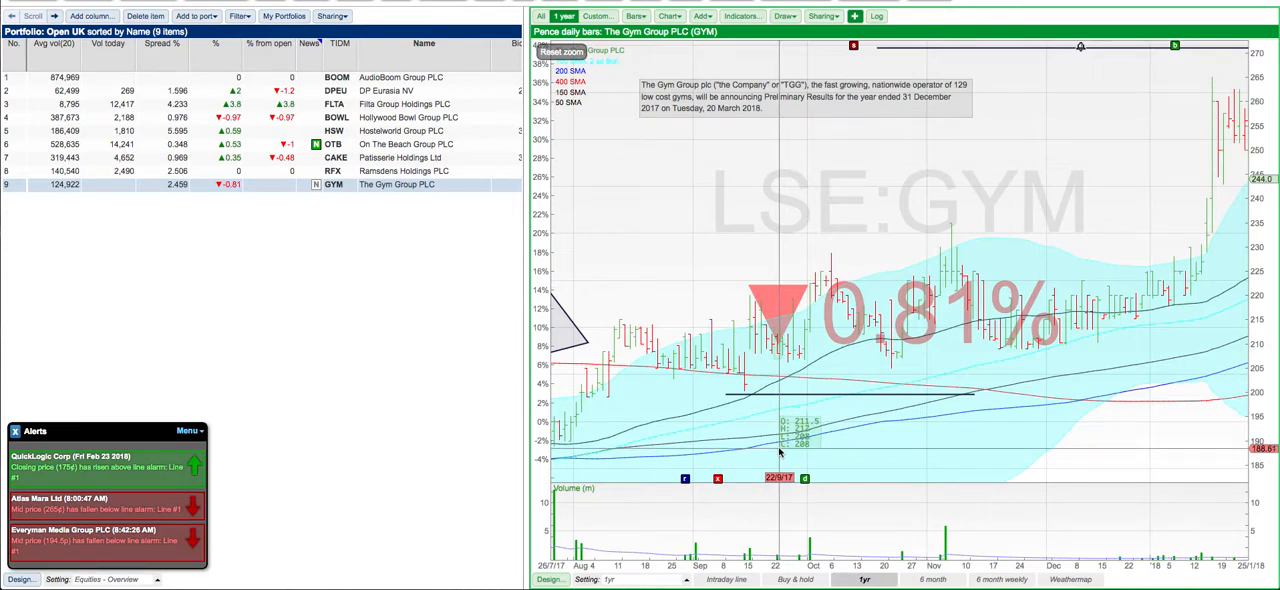
pyautogui.moveTo(776, 460)
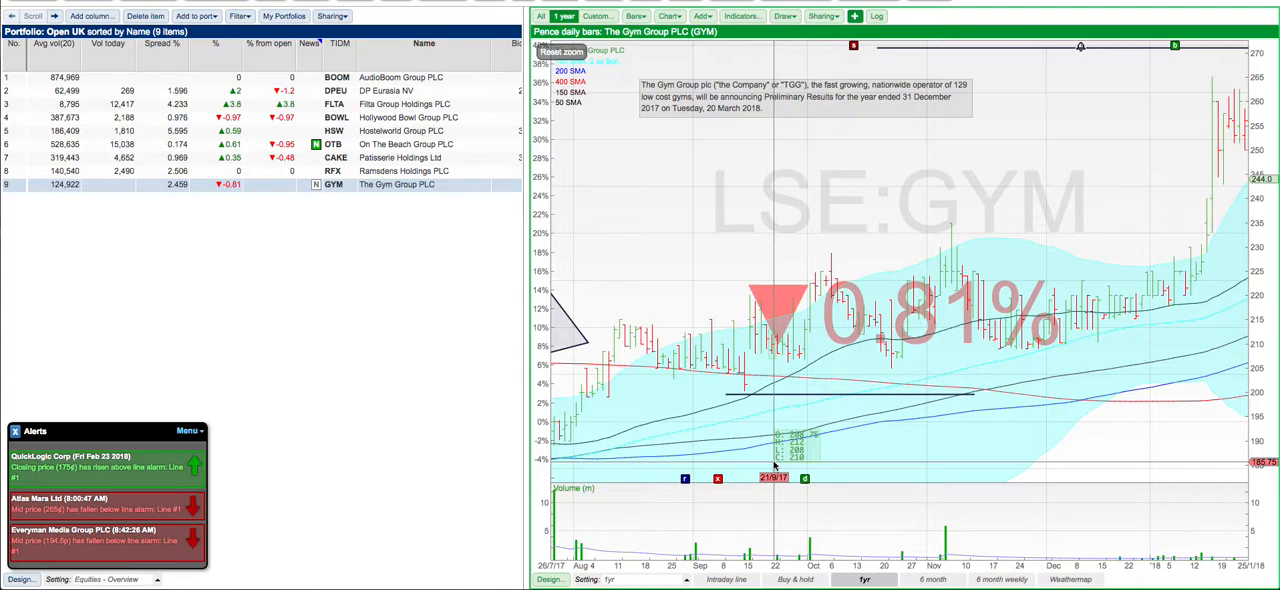
pyautogui.moveTo(788, 402)
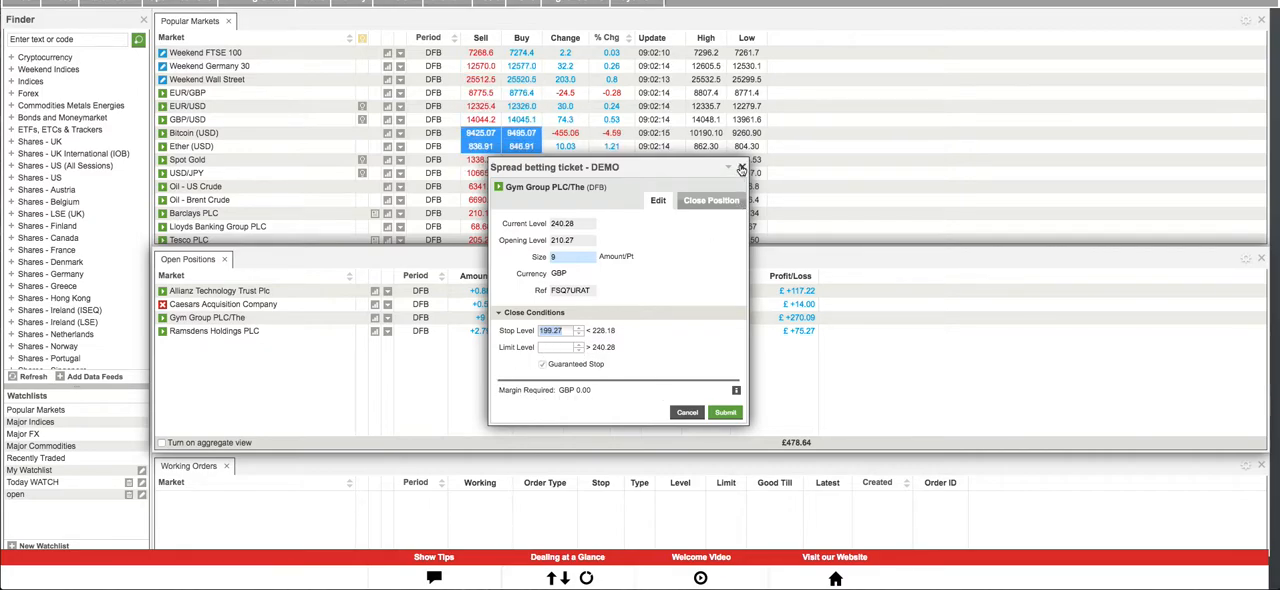
# Close the Gym Group spread betting ticket and return toward the SharePad portfolio
pyautogui.click(740, 168)
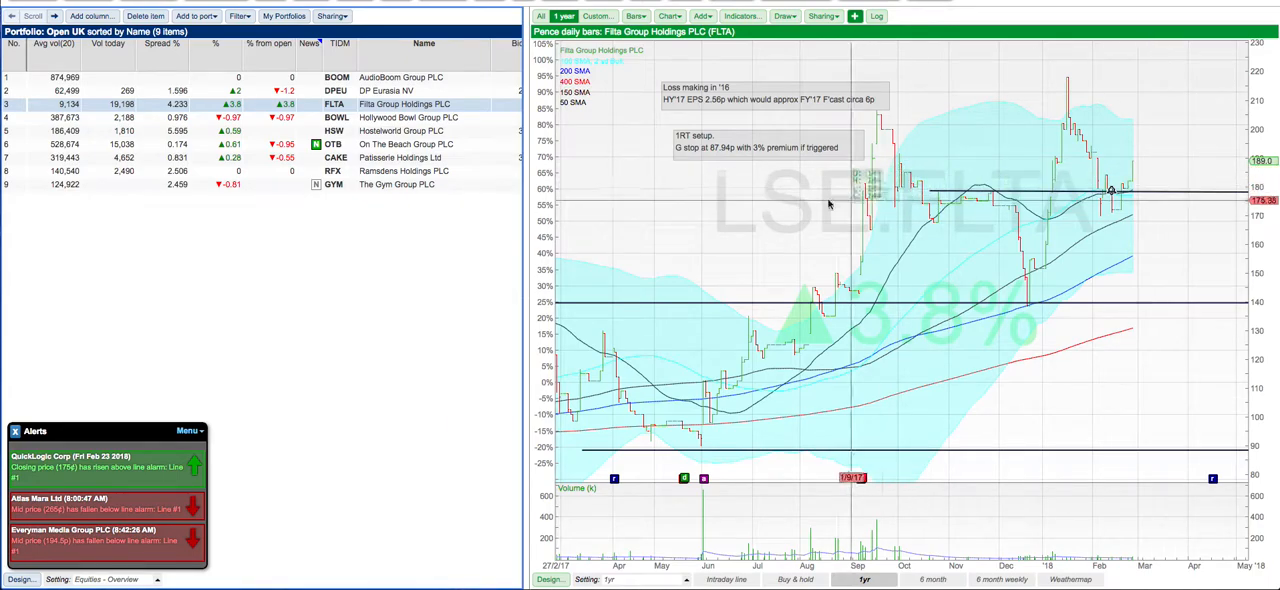
# Load the Hostelworld Group chart, then the DP Eurasia NV daily chart from the portfolio
pyautogui.click(400, 132)
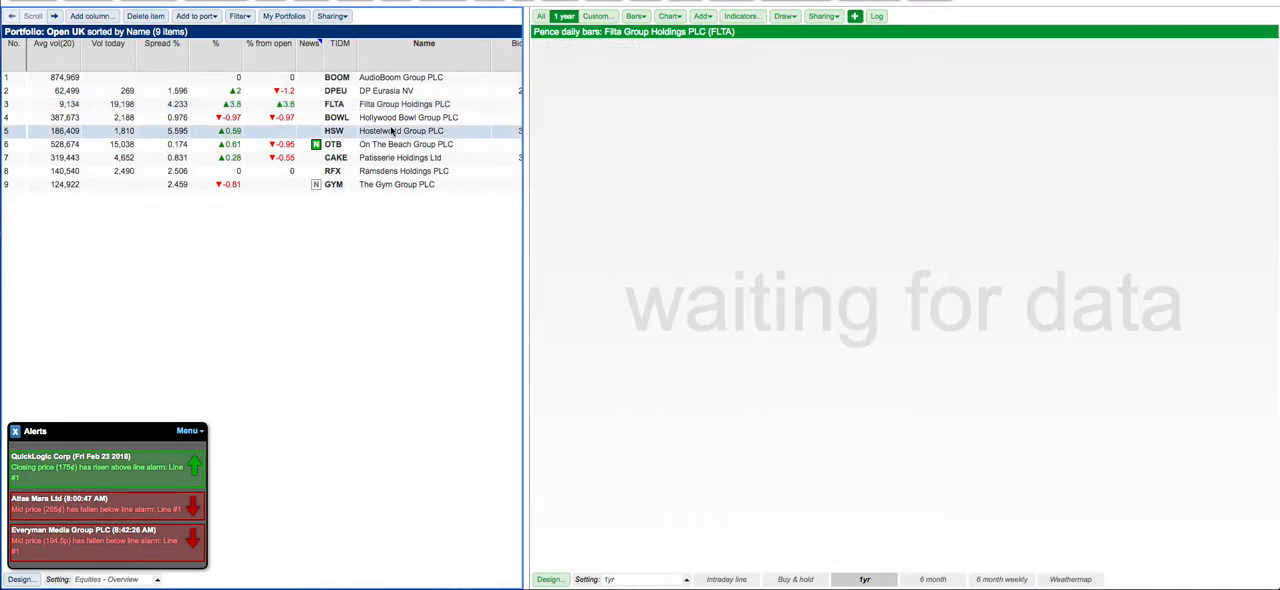
pyautogui.click(400, 132)
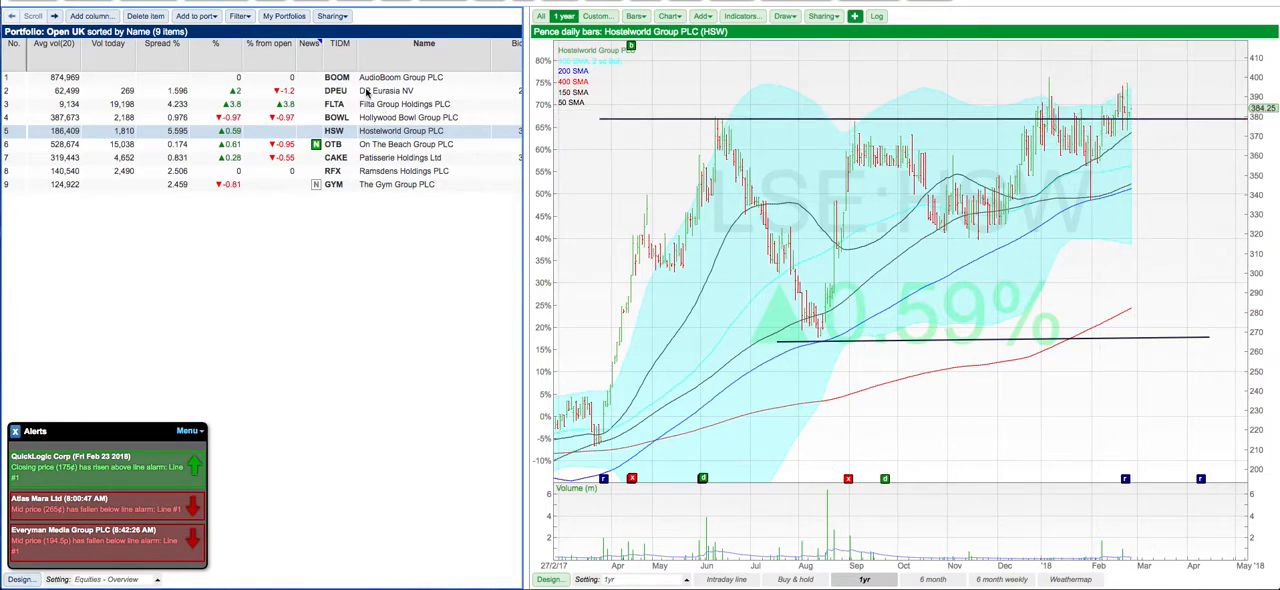
pyautogui.click(384, 92)
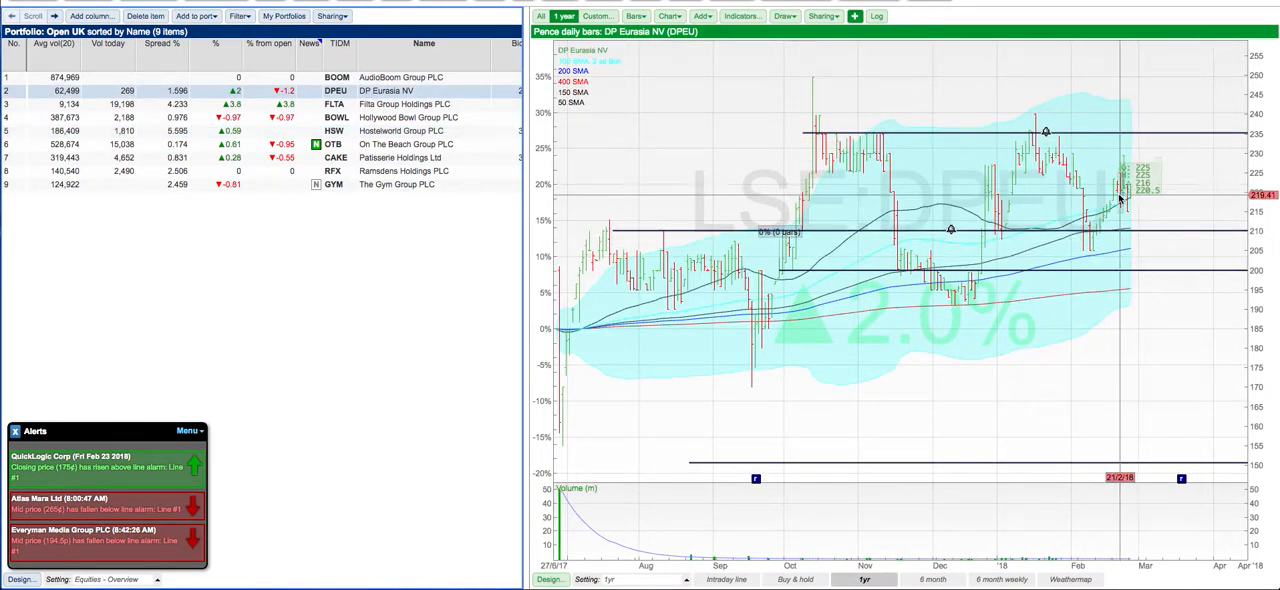
pyautogui.moveTo(476, 204)
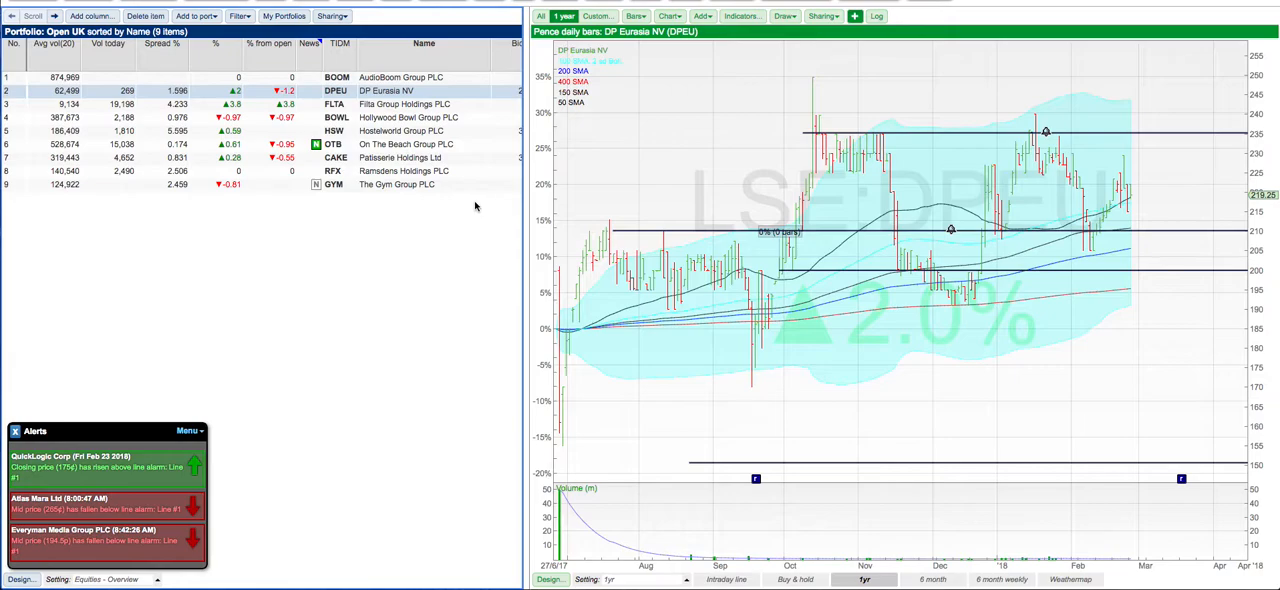